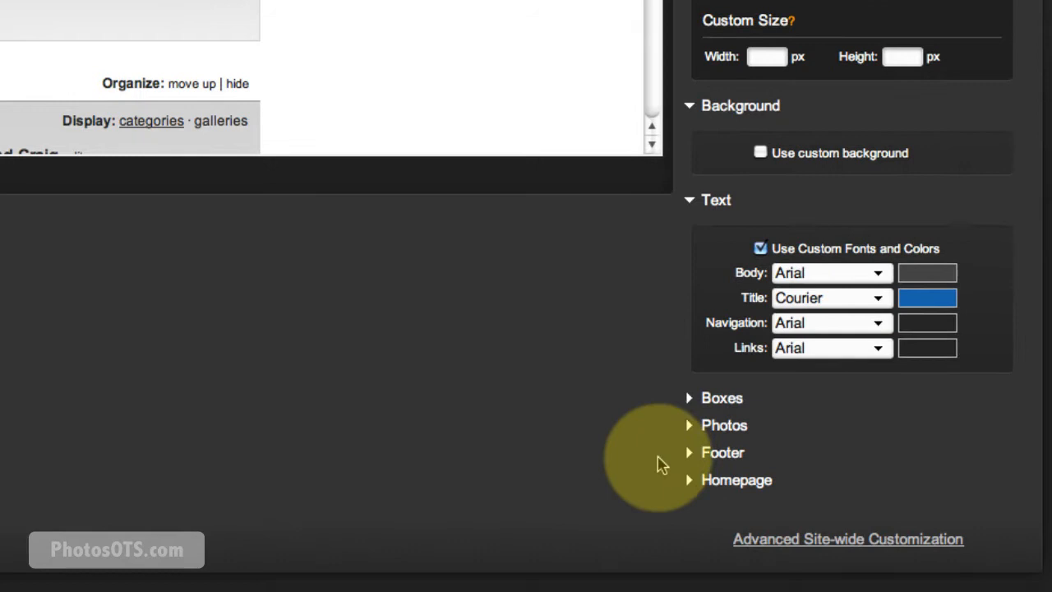
# - Expand the Boxes section to reveal the box background and border checkboxes
pyautogui.scroll(-3)
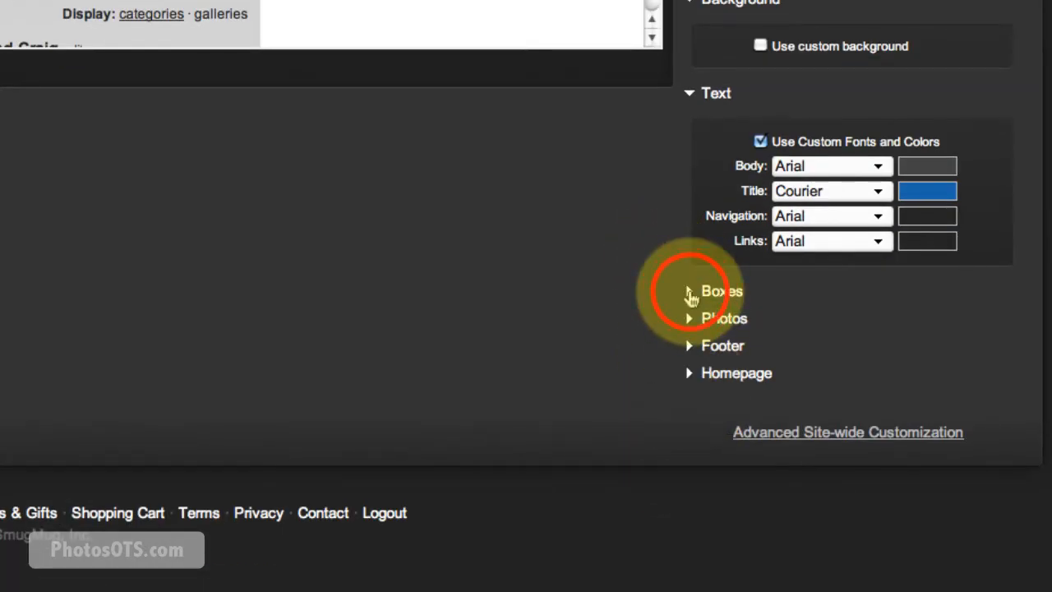
pyautogui.click(720, 290)
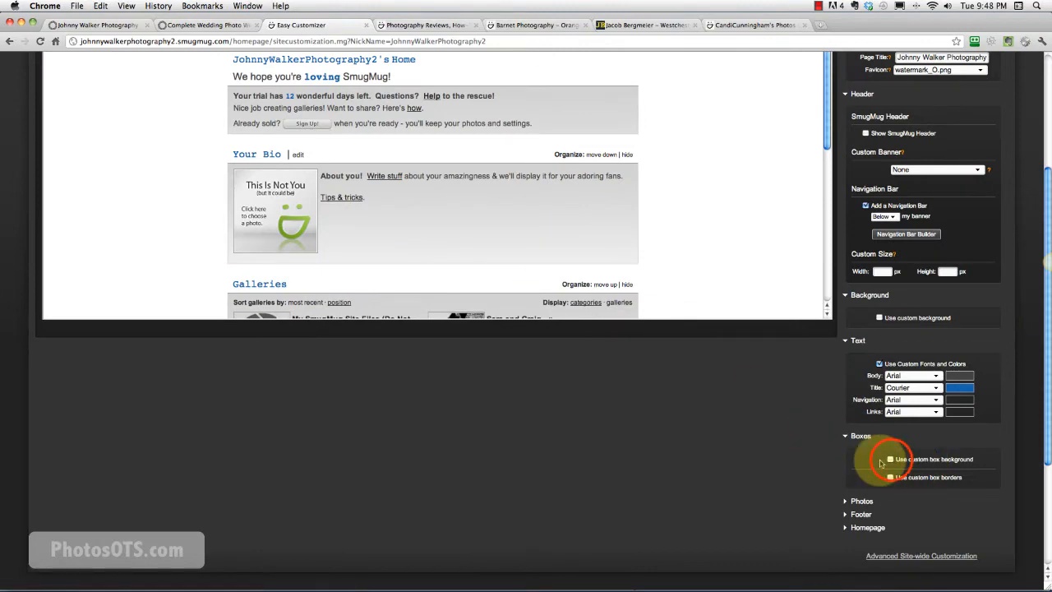
pyautogui.click(890, 459)
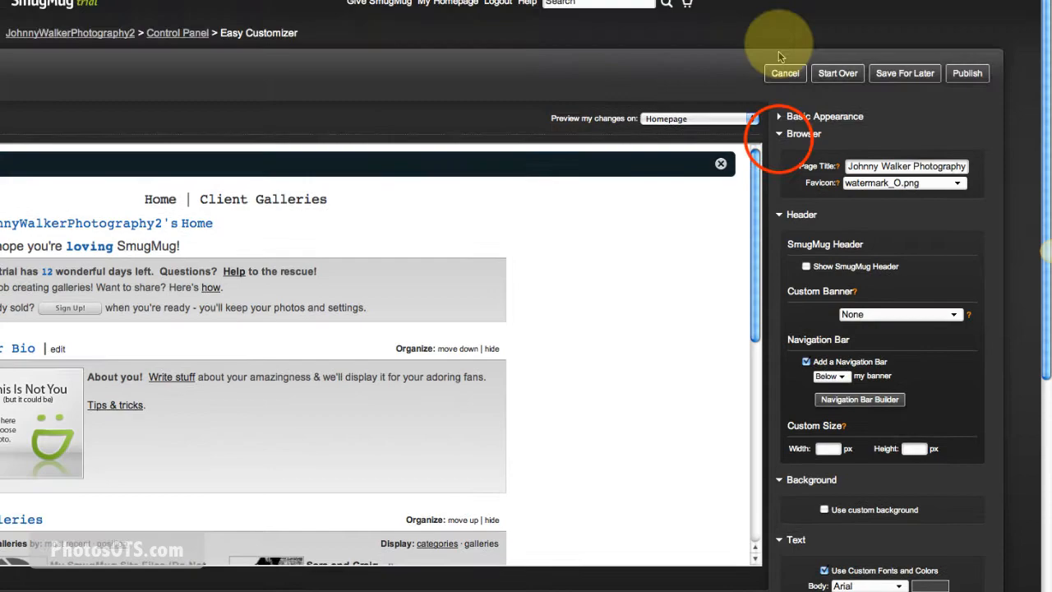
# - Collapse Browser and Header, preview on Sara and Craig, and enable custom photo borders
pyautogui.click(779, 134)
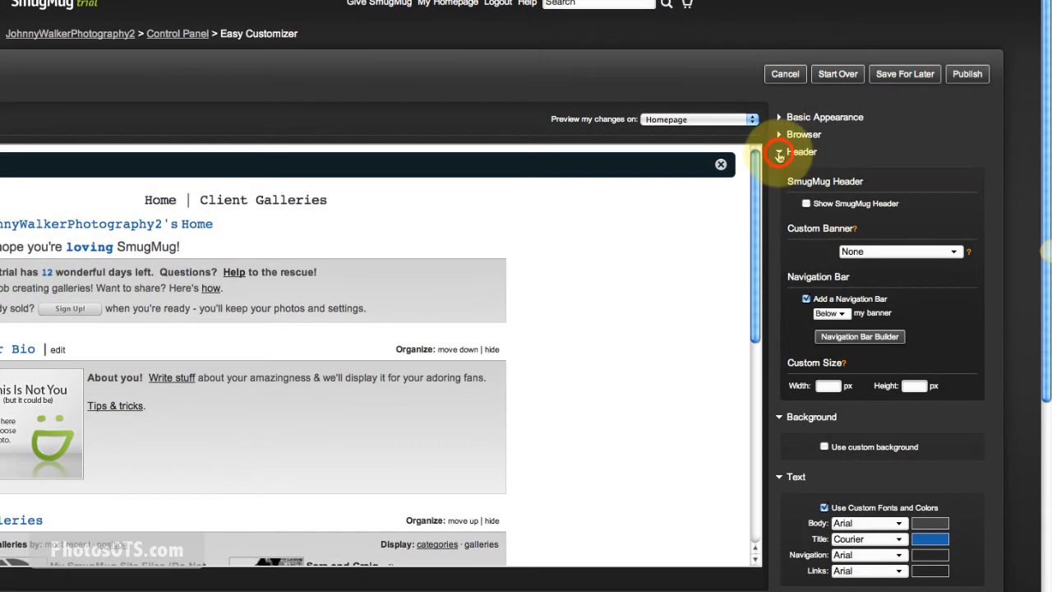
pyautogui.click(779, 152)
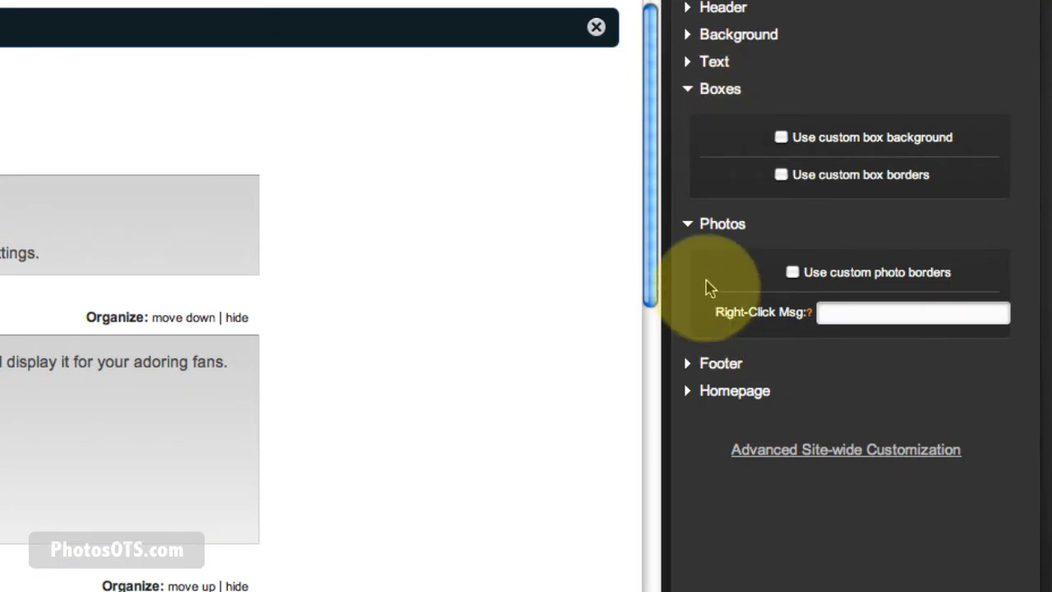
pyautogui.scroll(-3)
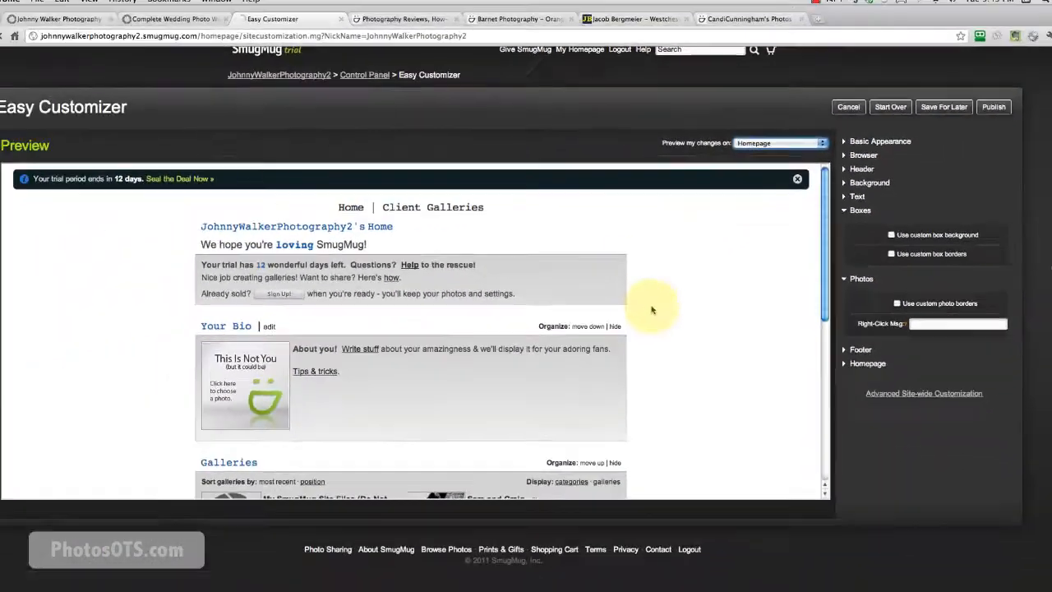
pyautogui.click(778, 142)
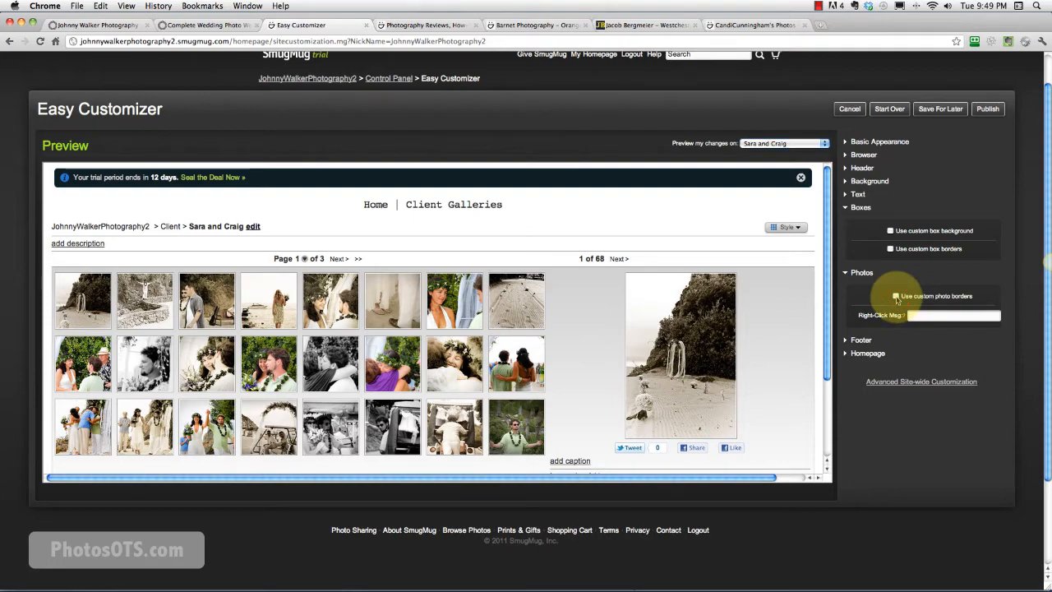
pyautogui.click(895, 296)
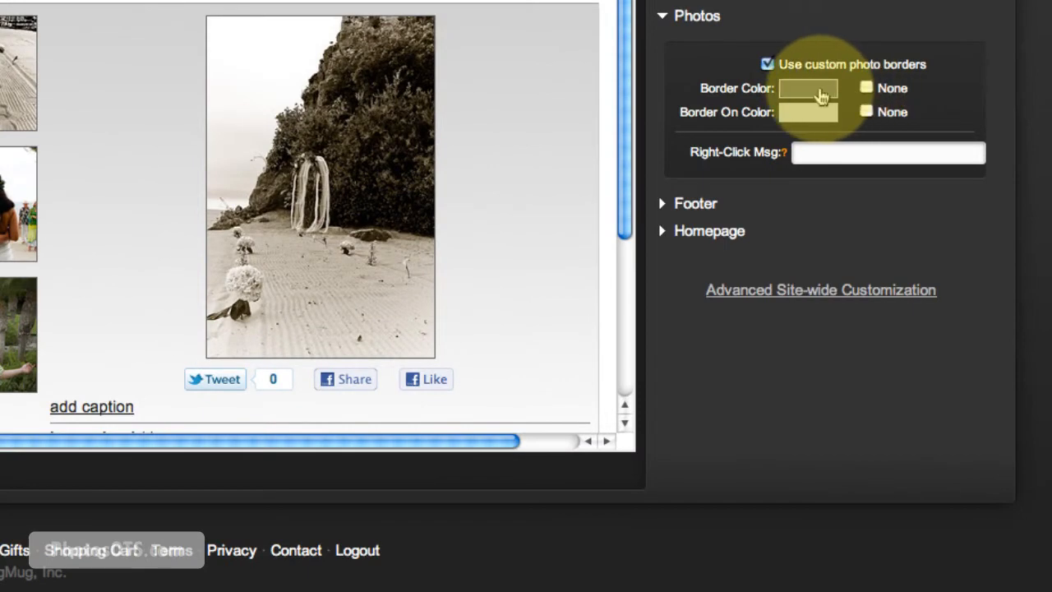
# - Set the photo Border Color to grey 919191
pyautogui.click(810, 88)
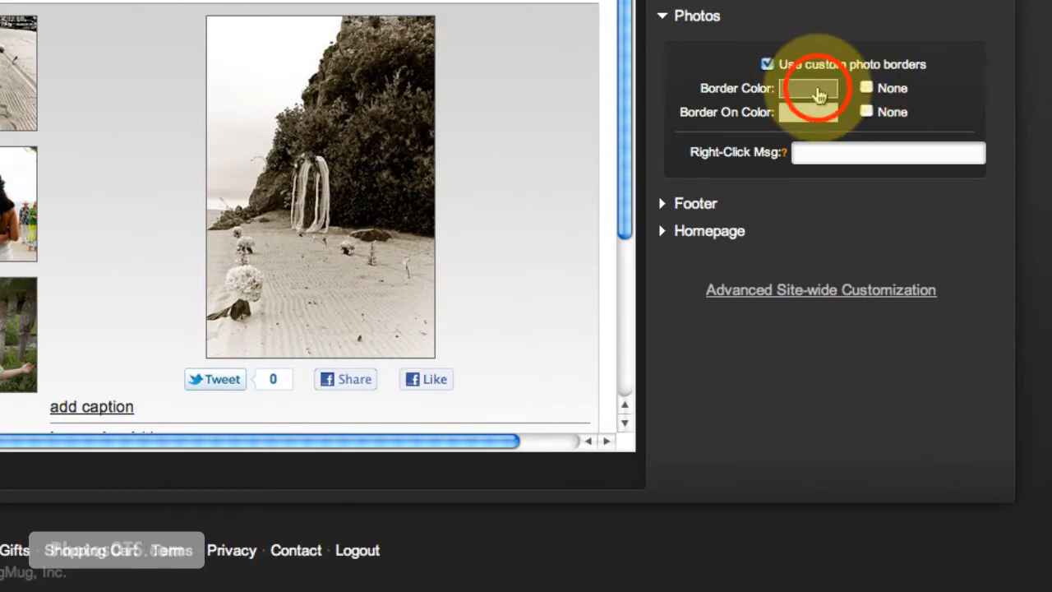
pyautogui.click(811, 88)
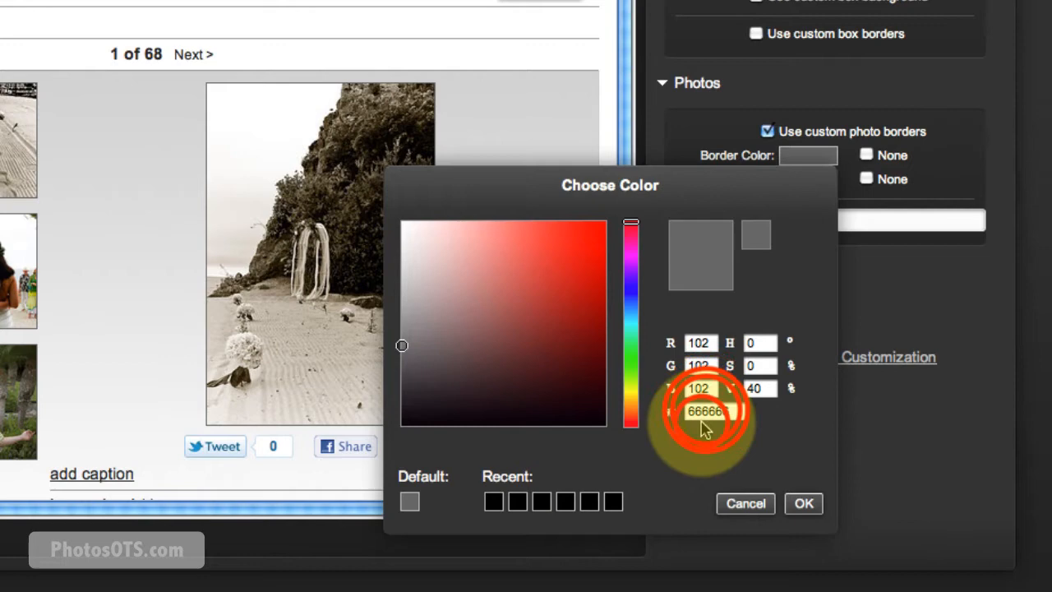
pyautogui.click(709, 411)
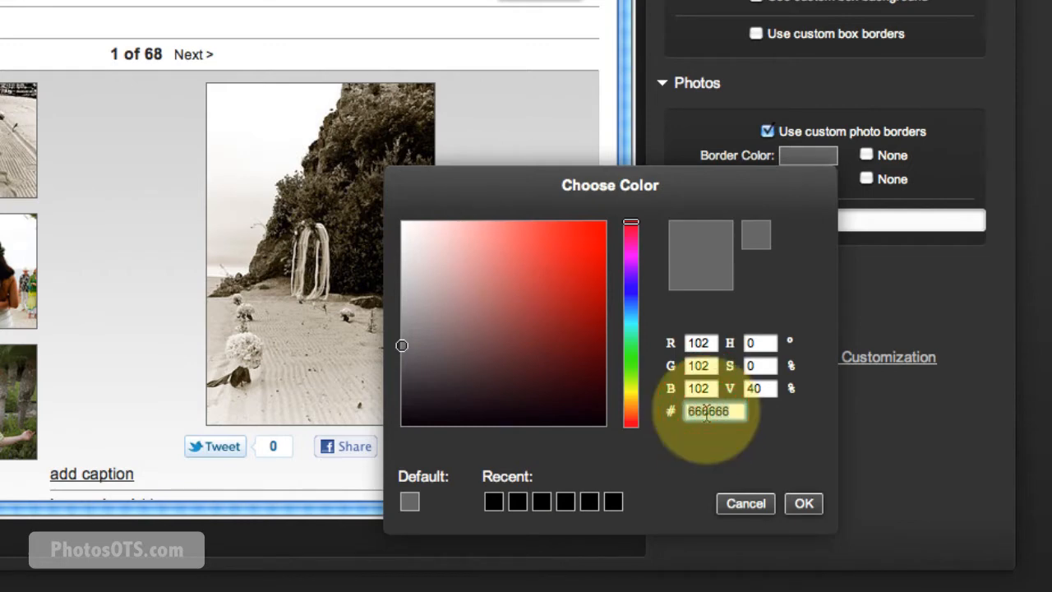
pyautogui.write('919191')
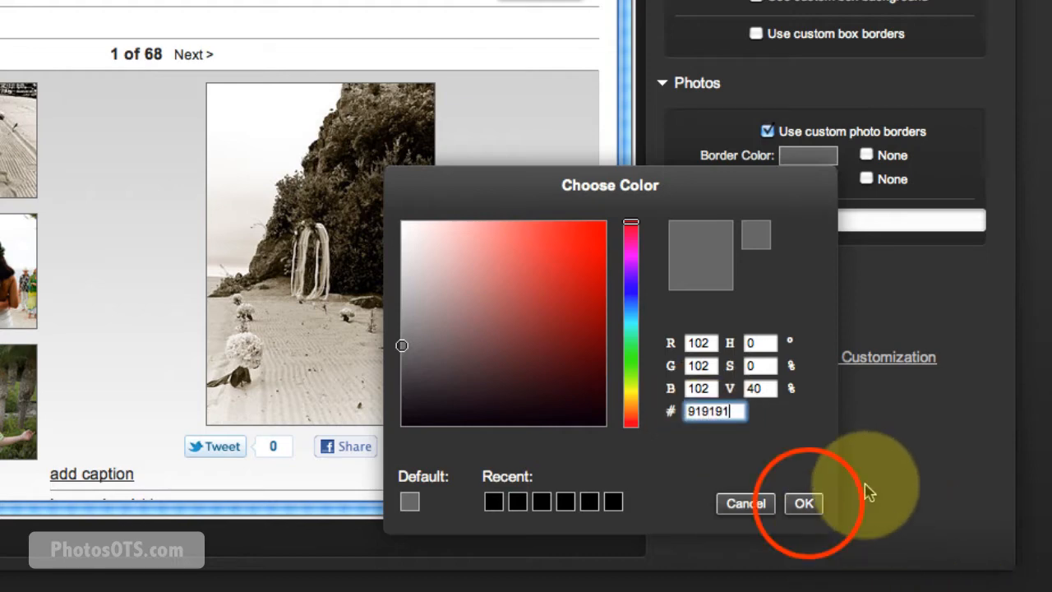
pyautogui.click(803, 503)
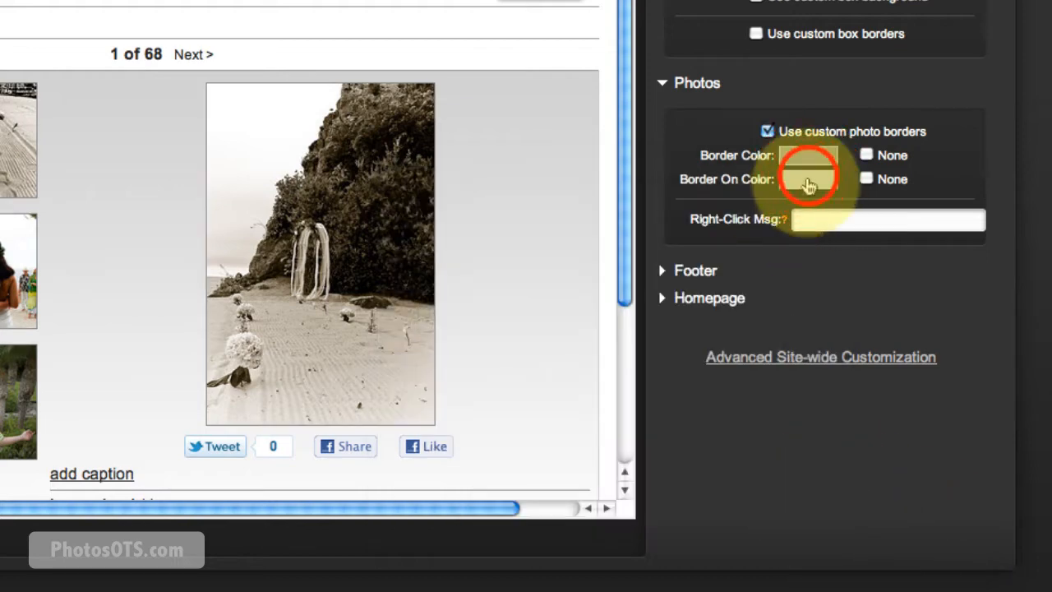
# - Set the Border On Color to dark grey 393939
pyautogui.click(808, 179)
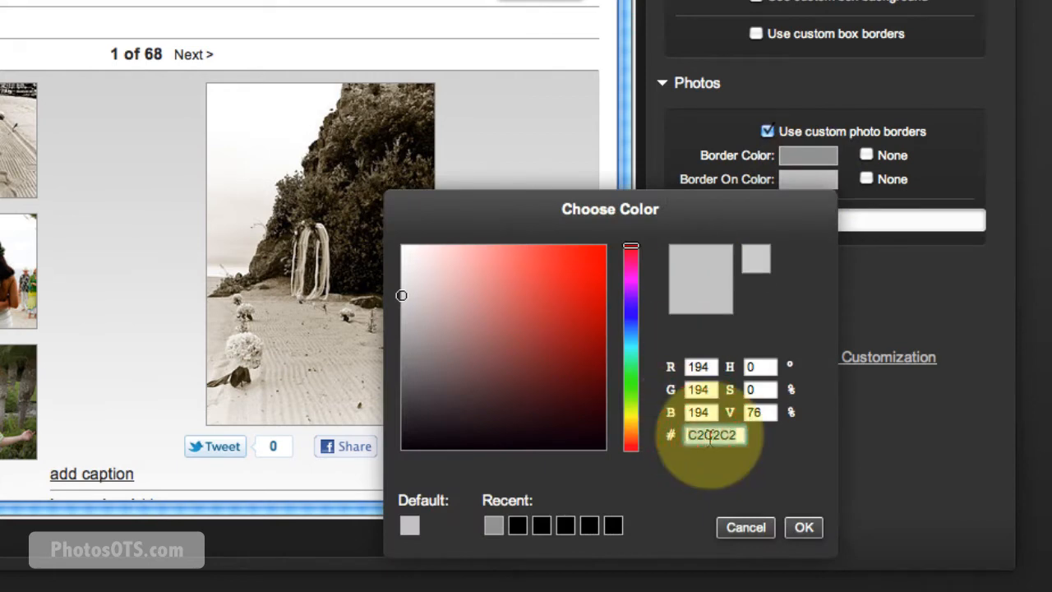
pyautogui.write('393939')
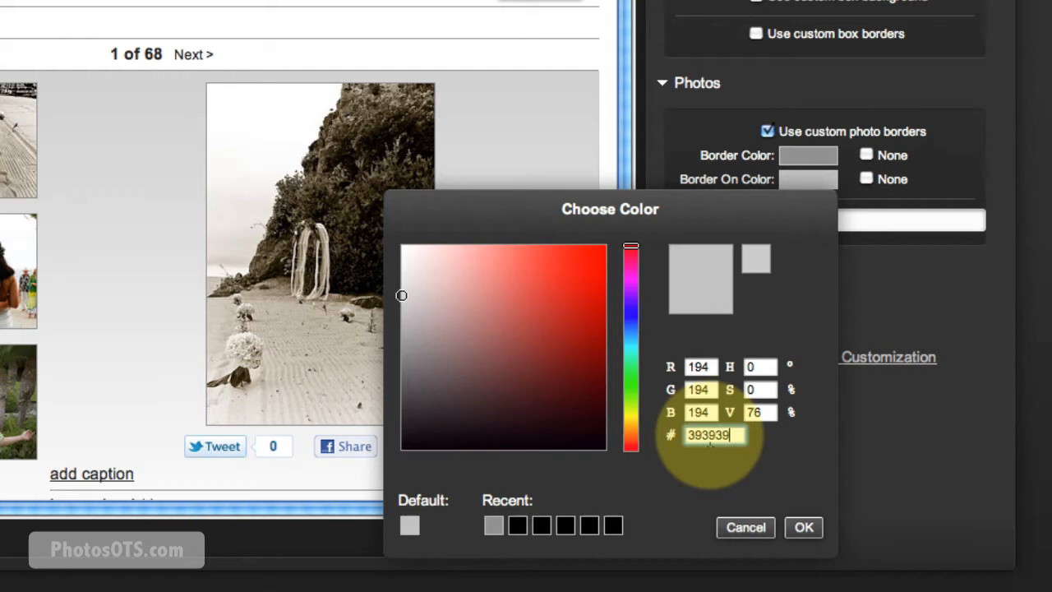
pyautogui.click(803, 527)
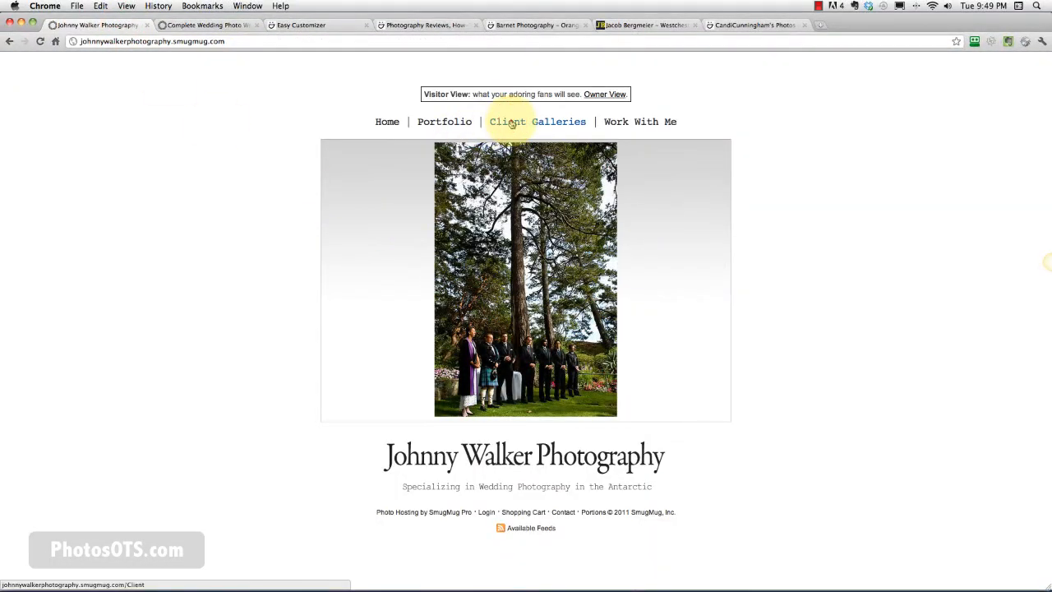
# - Open the Britney and Mark client gallery, right-click a photo, and dismiss the alert
pyautogui.click(537, 122)
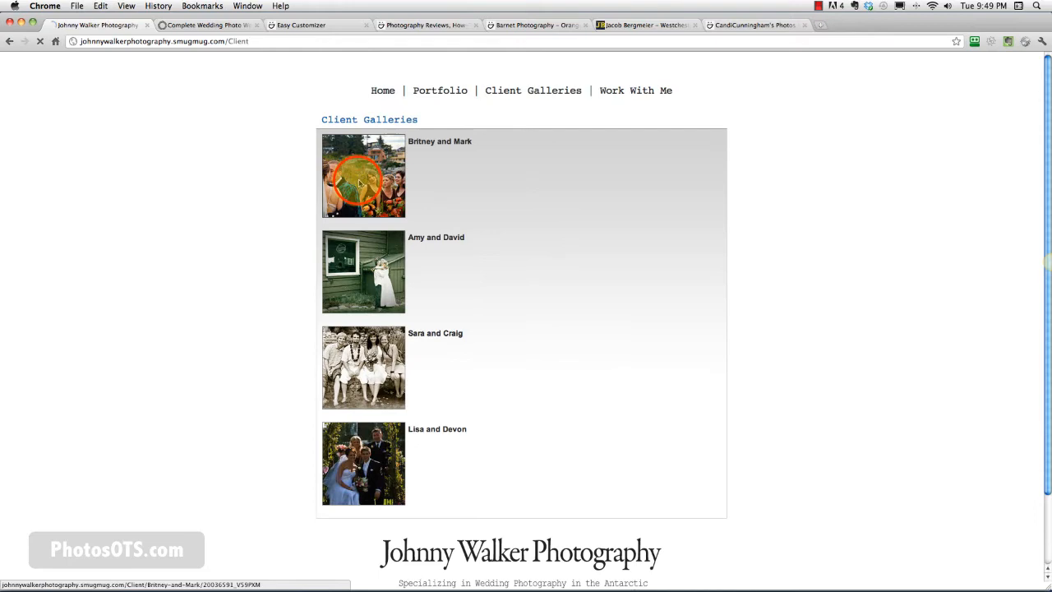
pyautogui.click(363, 176)
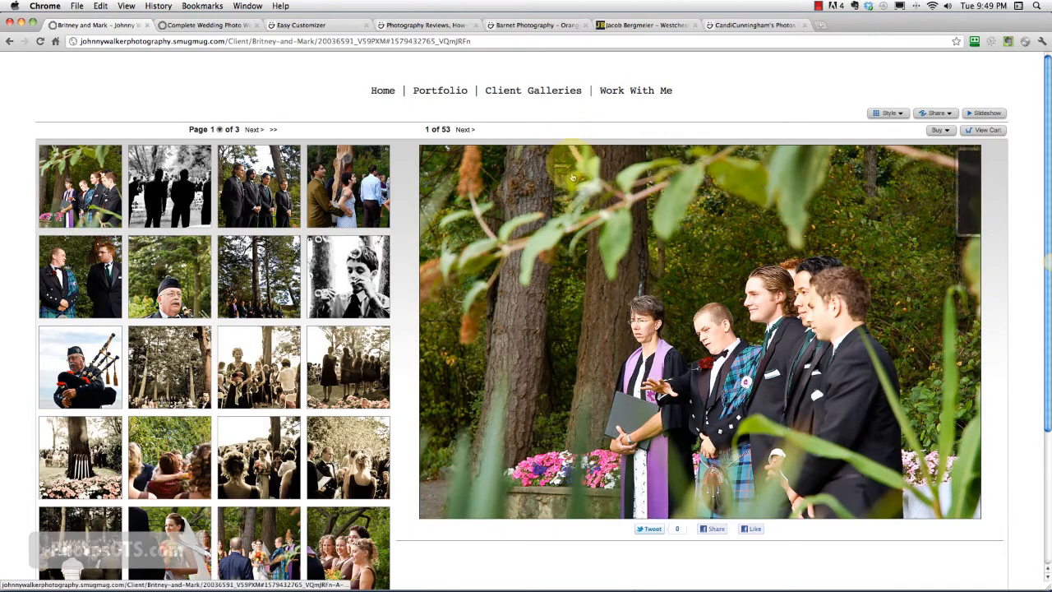
pyautogui.click(958, 160)
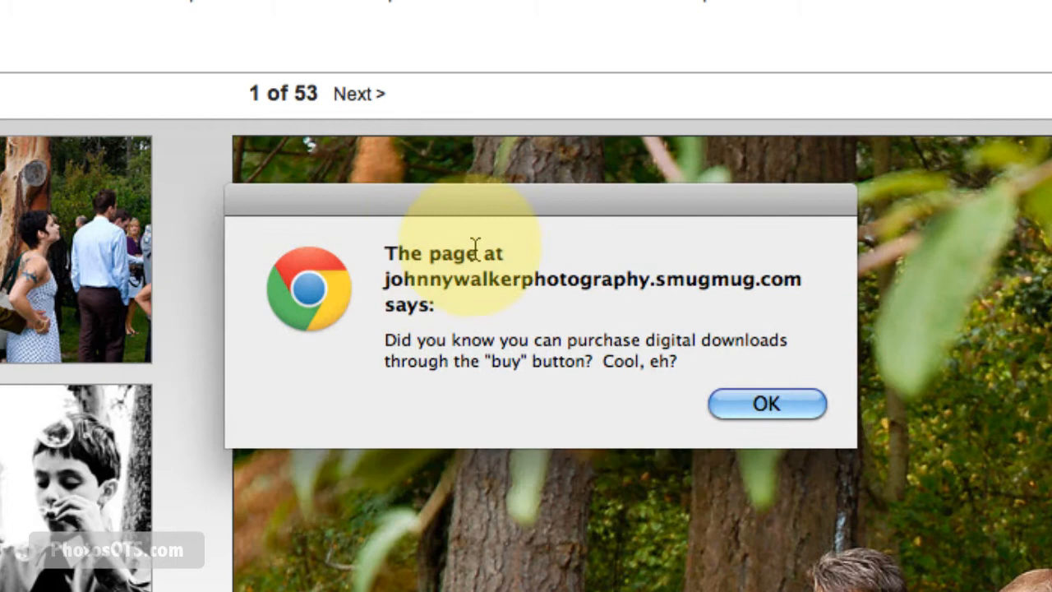
pyautogui.moveTo(628, 304)
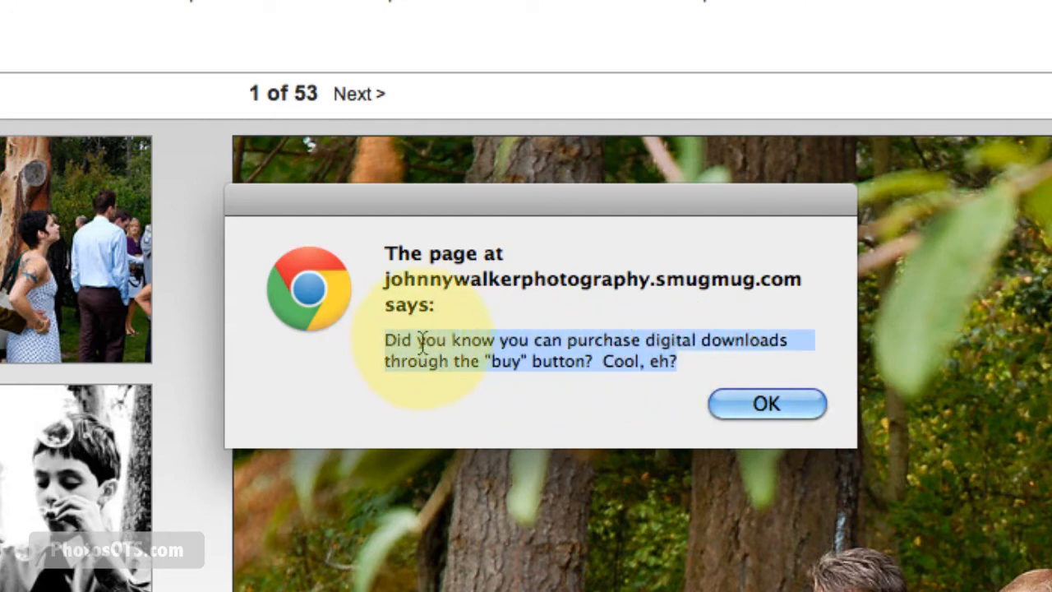
pyautogui.rightClick(427, 350)
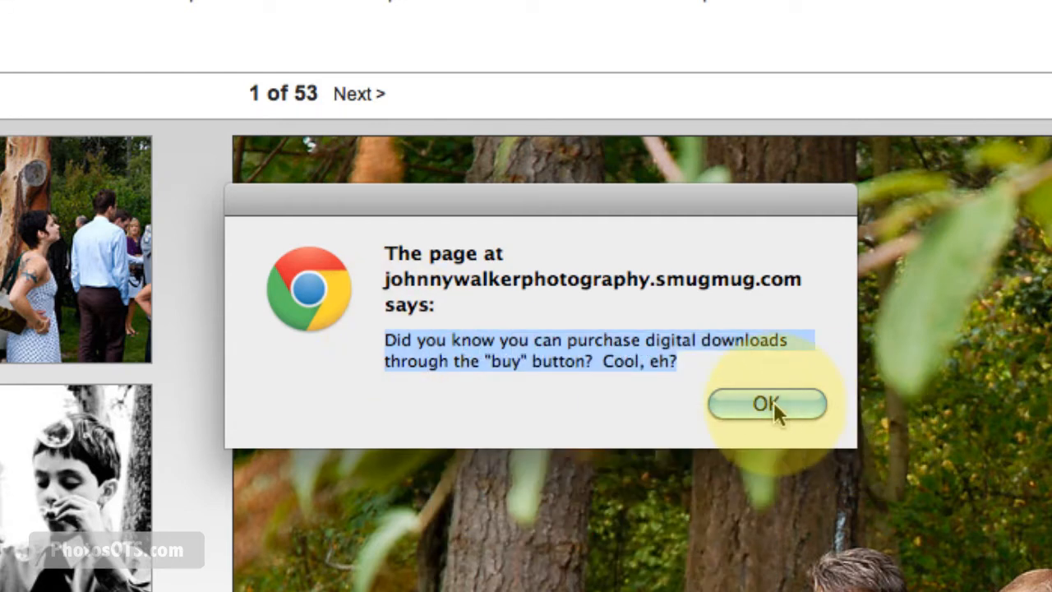
pyautogui.moveTo(583, 353)
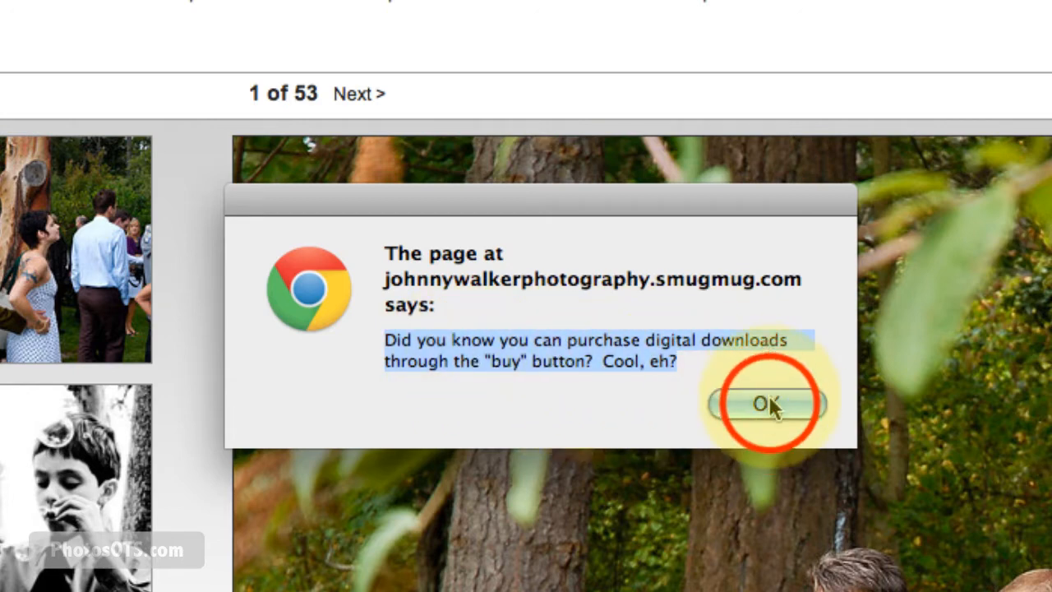
pyautogui.click(764, 403)
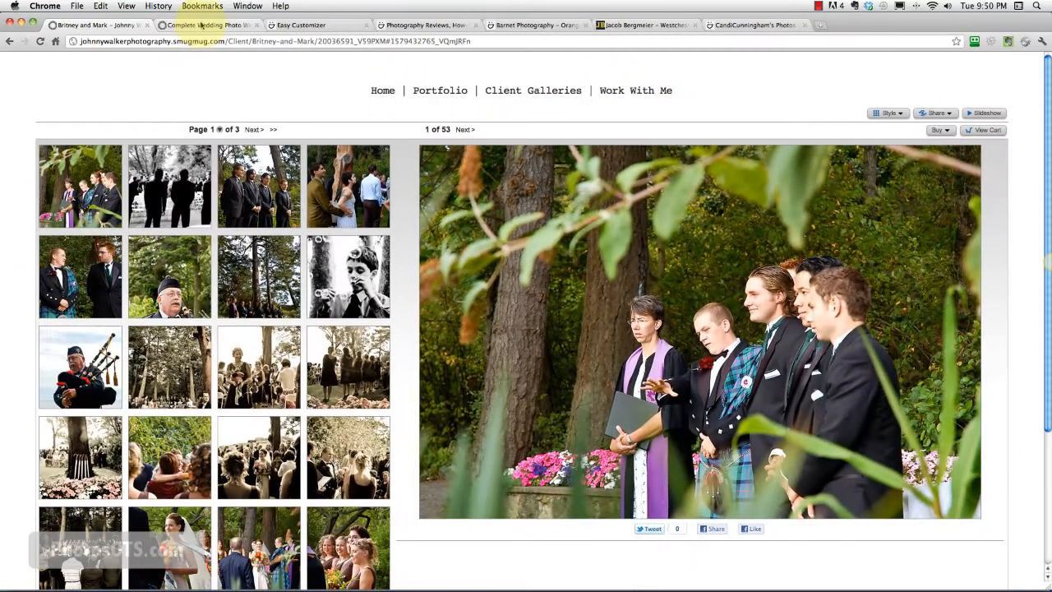
# - Paste the 'Did you know you can purchase digital…' message into Right-Click Msg
pyautogui.scroll(-3)
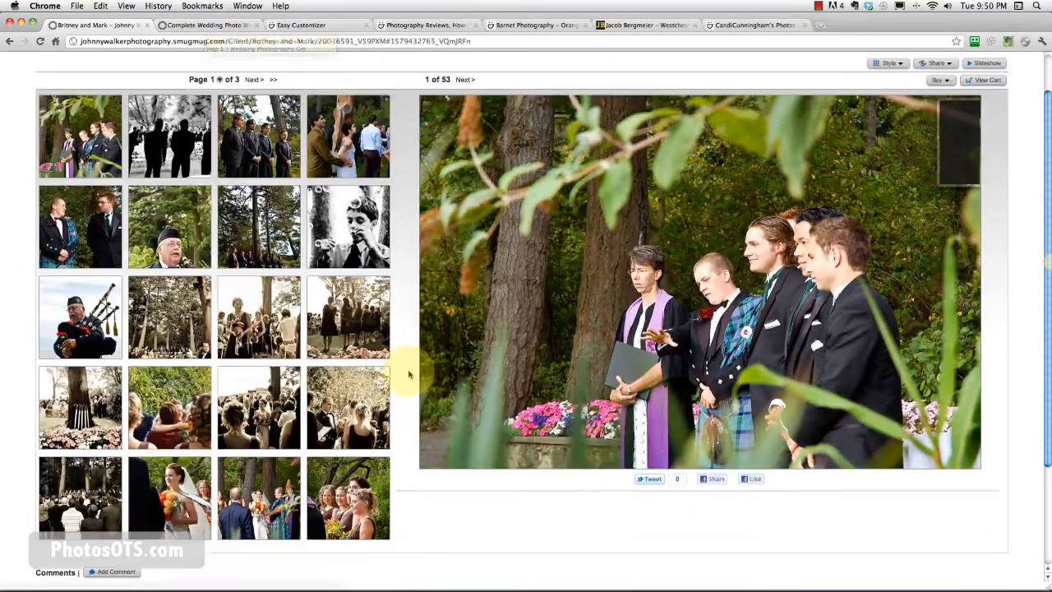
pyautogui.scroll(-3)
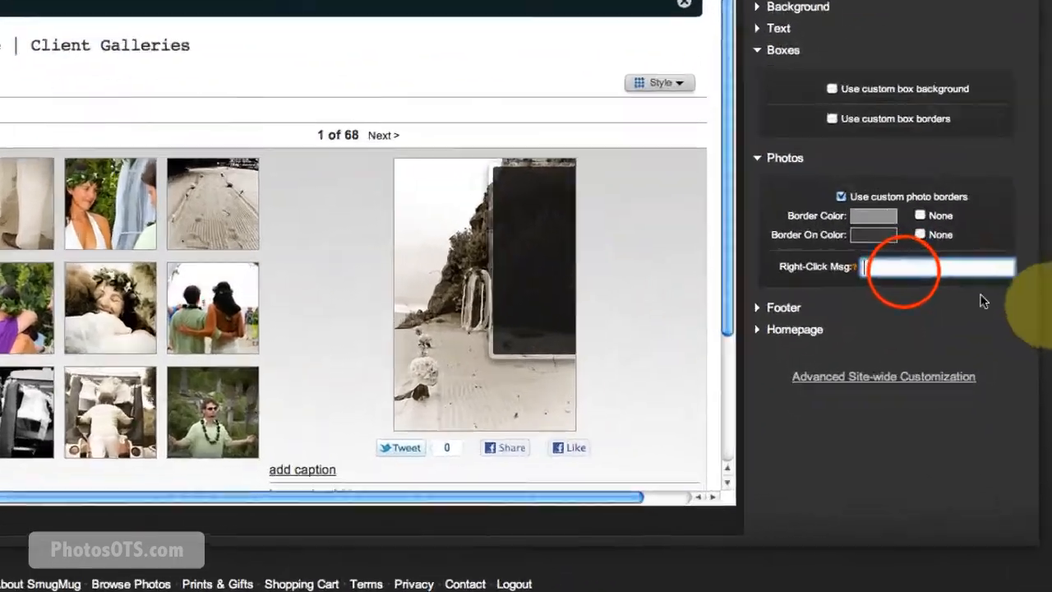
pyautogui.rightClick(903, 266)
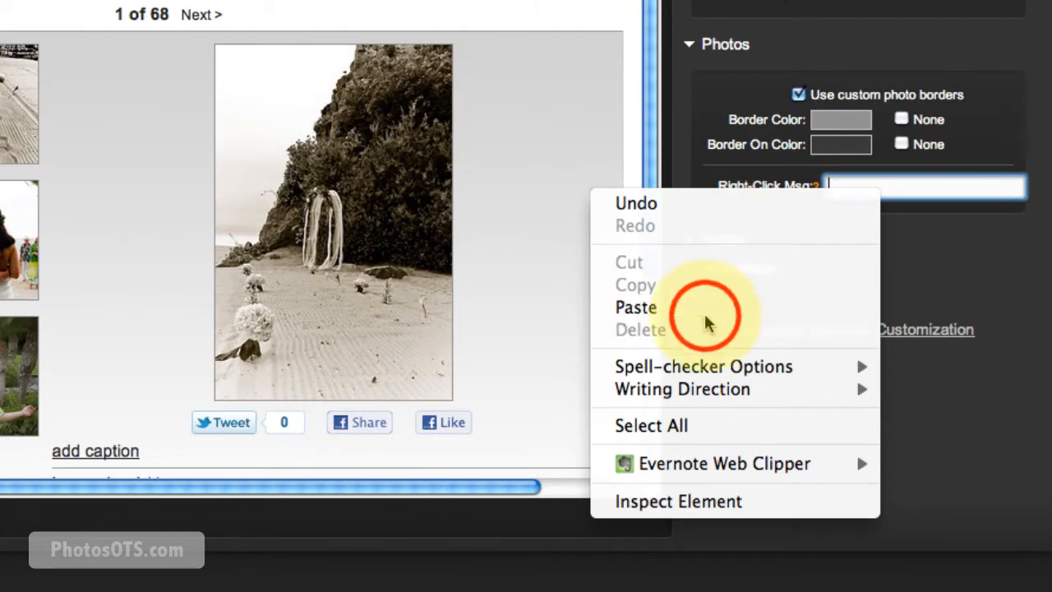
pyautogui.click(635, 306)
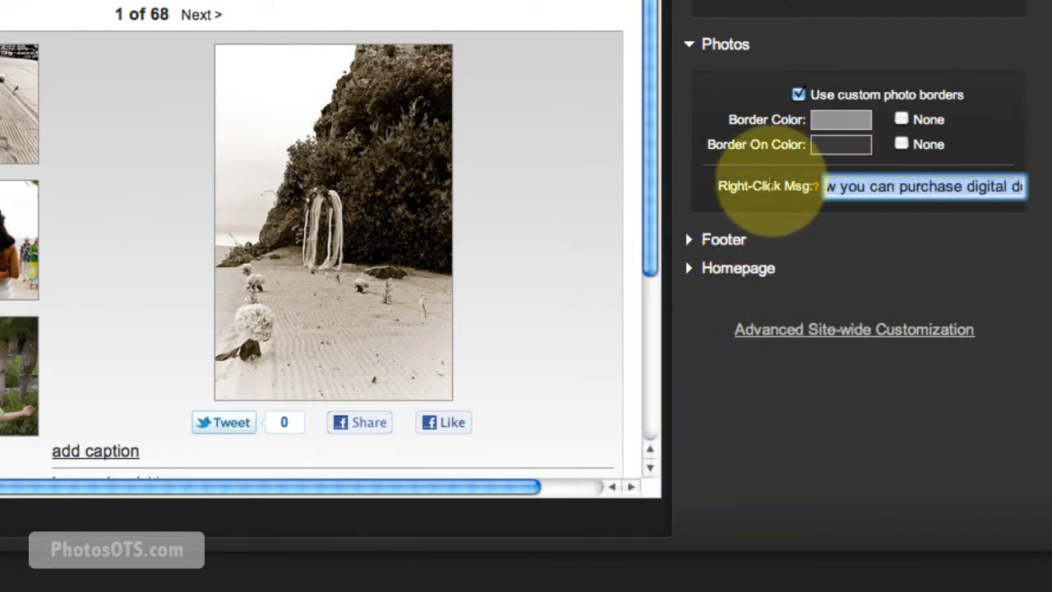
pyautogui.click(920, 186)
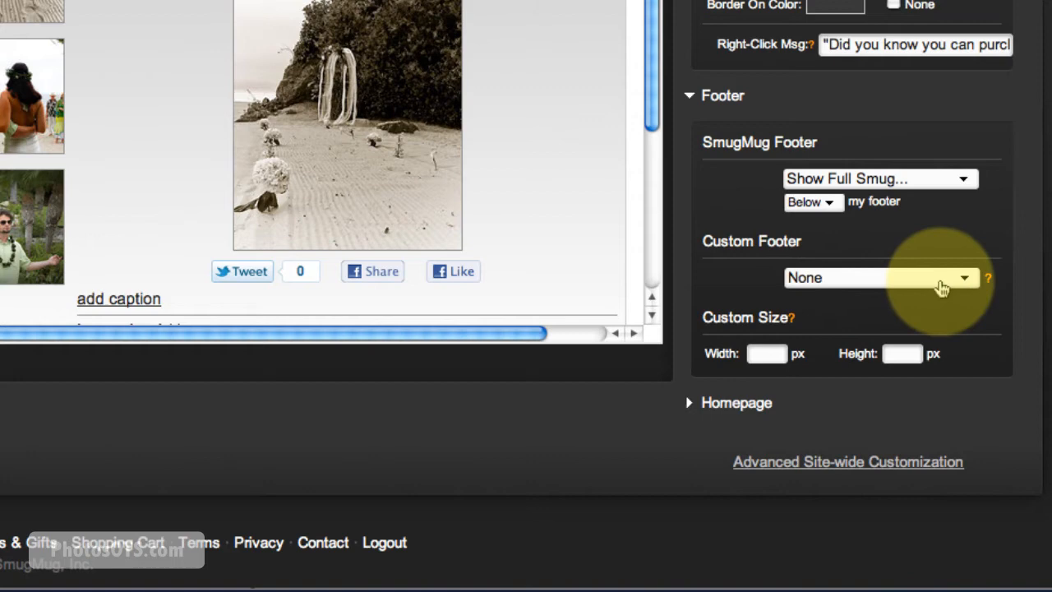
# - Set the Custom Footer dropdown to Choose Image…
pyautogui.click(879, 277)
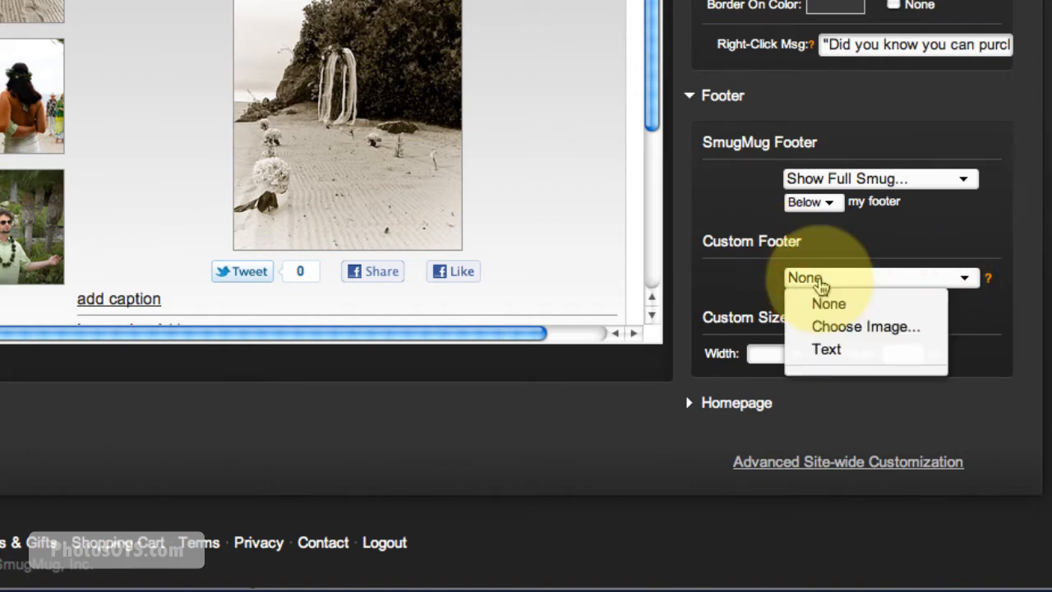
pyautogui.click(865, 326)
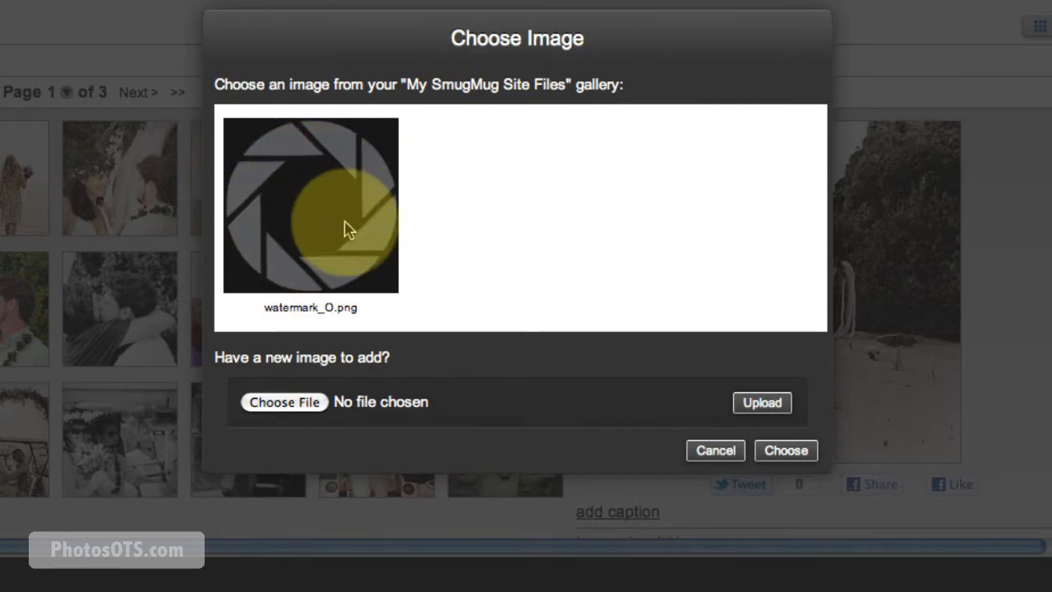
pyautogui.moveTo(369, 250)
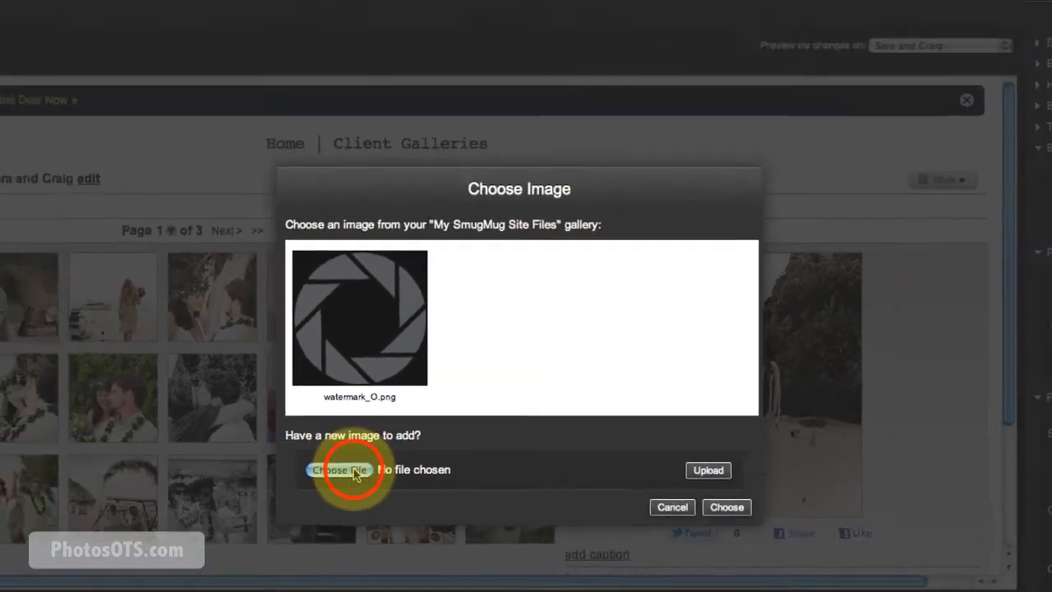
# - Browse to Stuff for Tutorial and upload Johnny-Walker-Banner.png
pyautogui.click(338, 470)
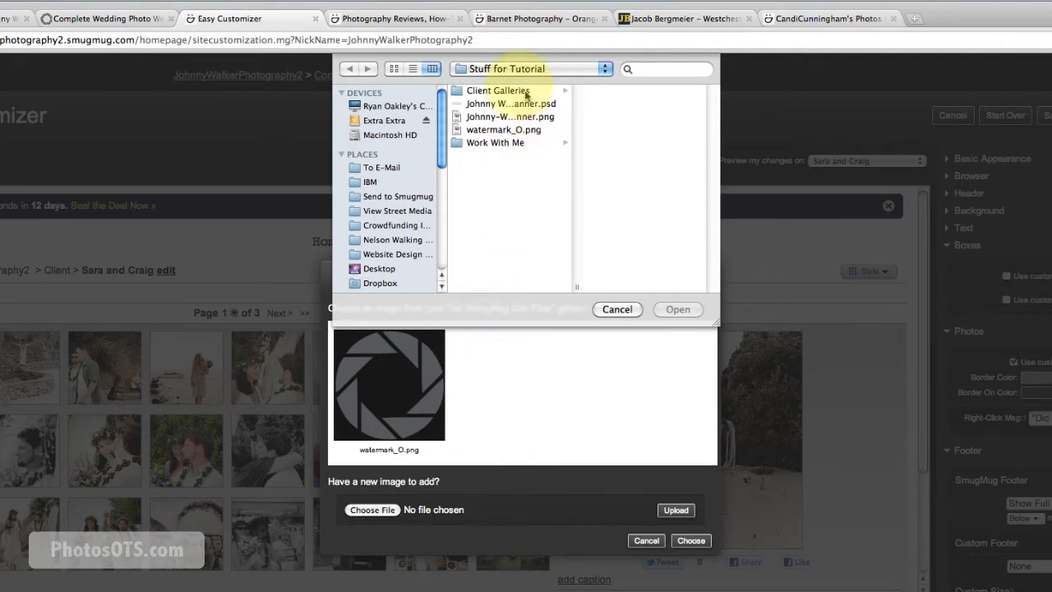
pyautogui.click(523, 115)
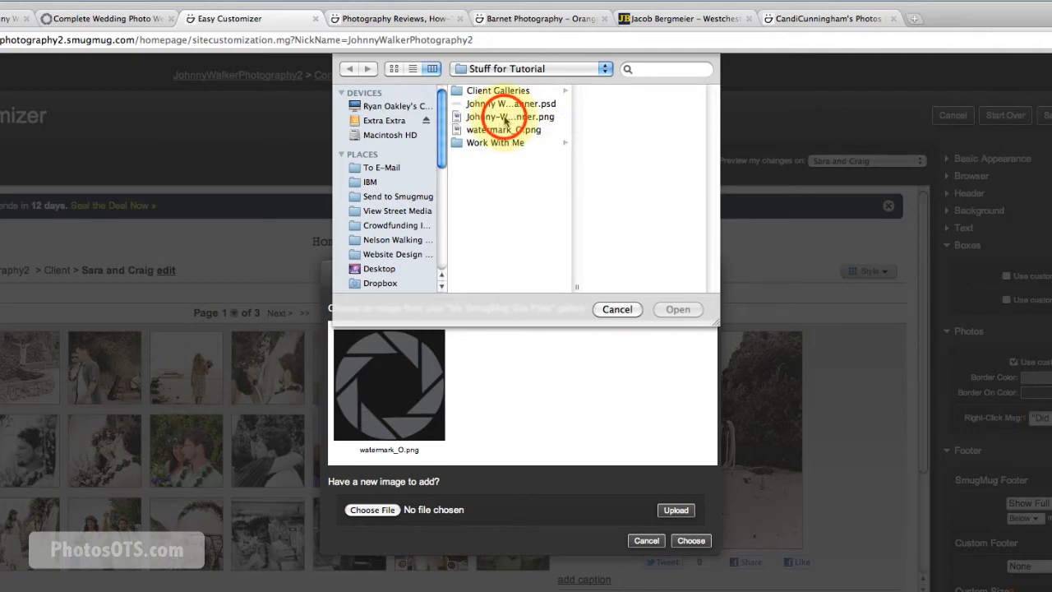
pyautogui.click(501, 103)
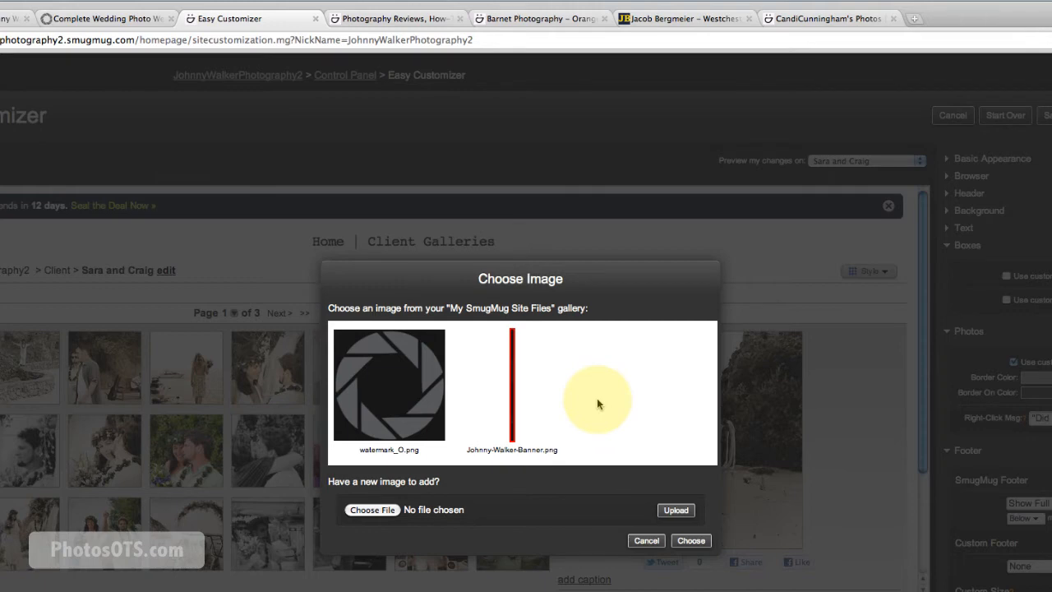
pyautogui.moveTo(592, 444)
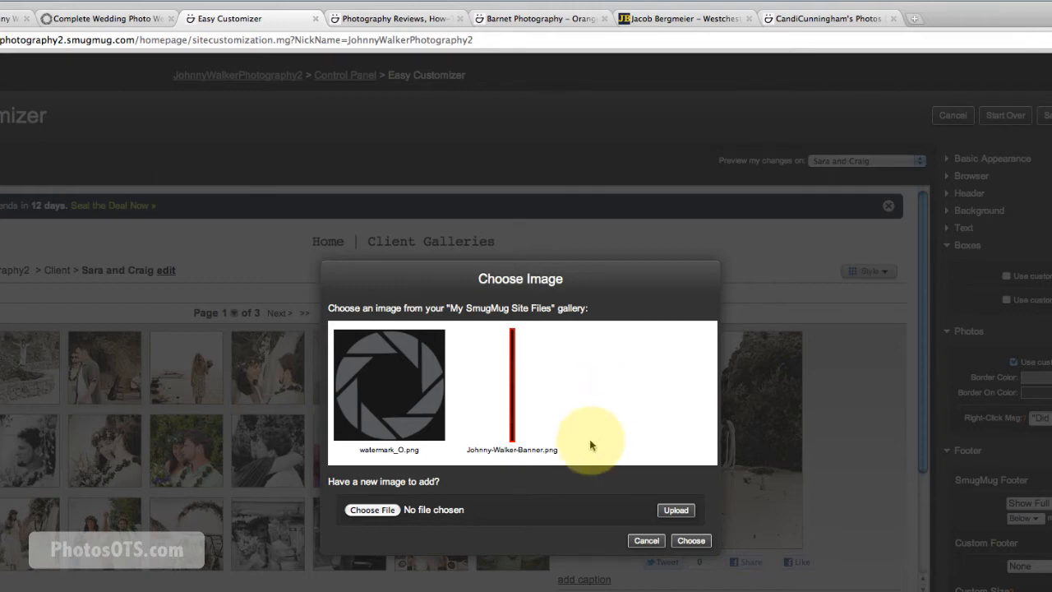
pyautogui.moveTo(611, 451)
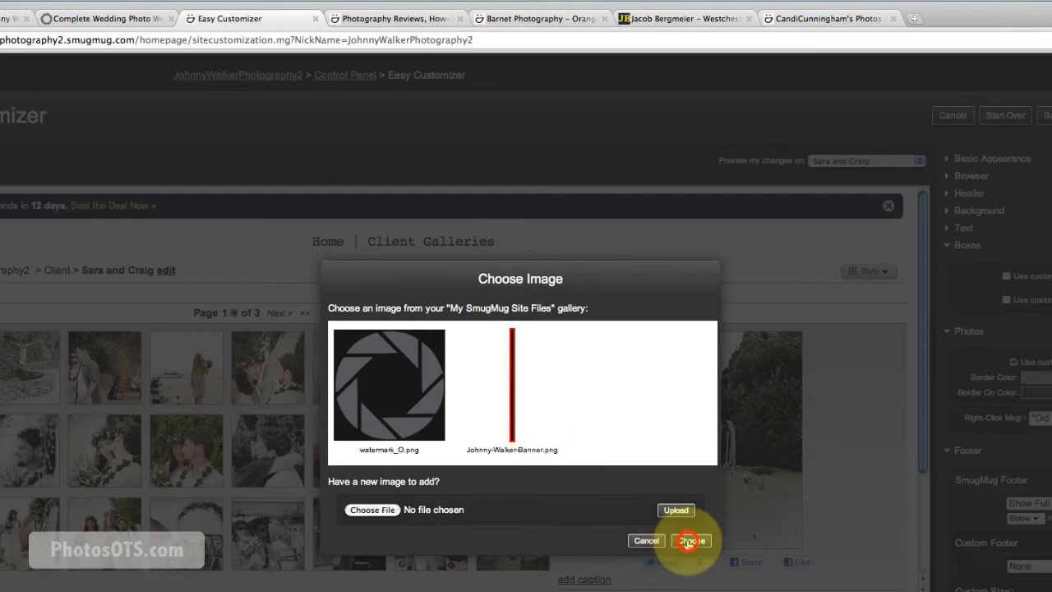
# - Choose the banner as the footer and paste the homepage address into Click to URL
pyautogui.click(691, 540)
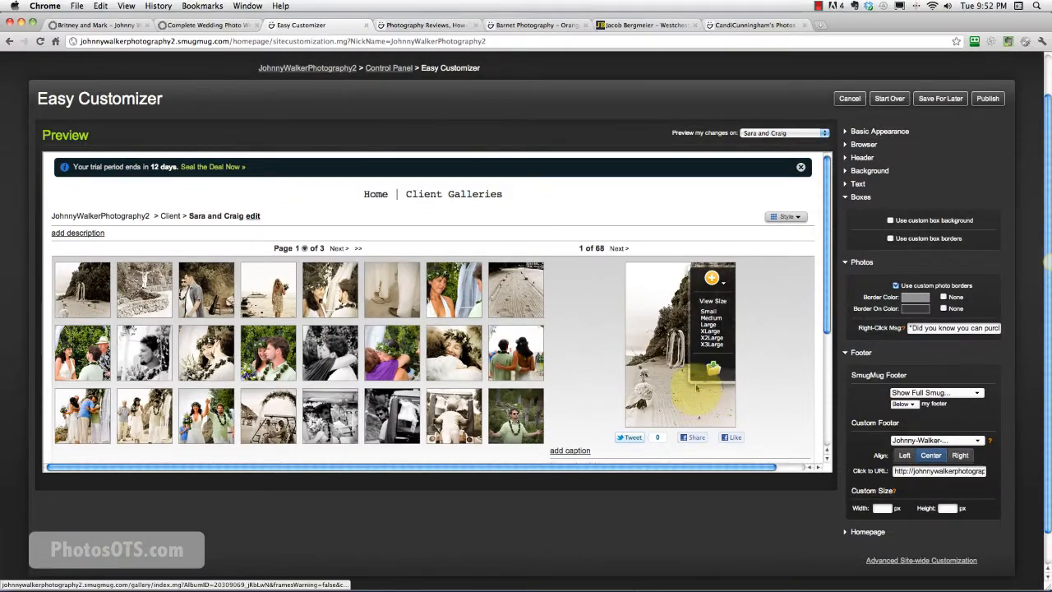
pyautogui.moveTo(811, 358)
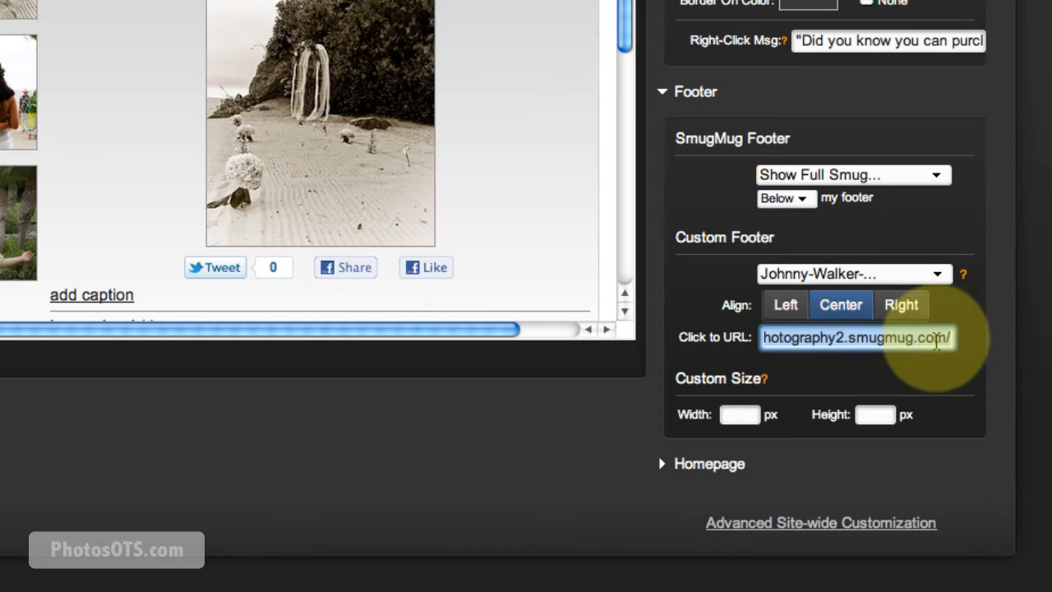
pyautogui.click(857, 337)
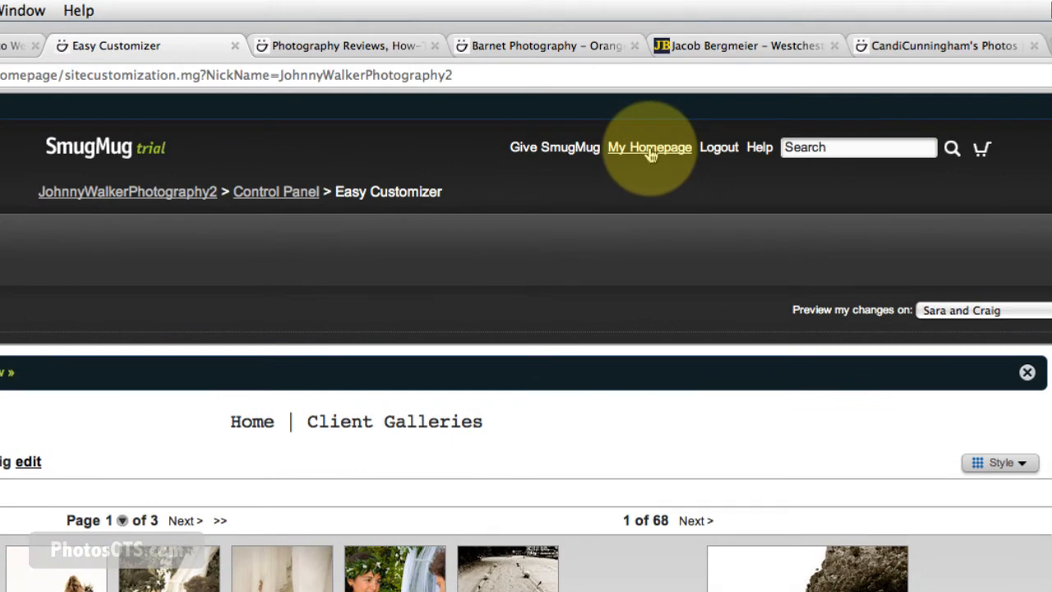
pyautogui.rightClick(649, 147)
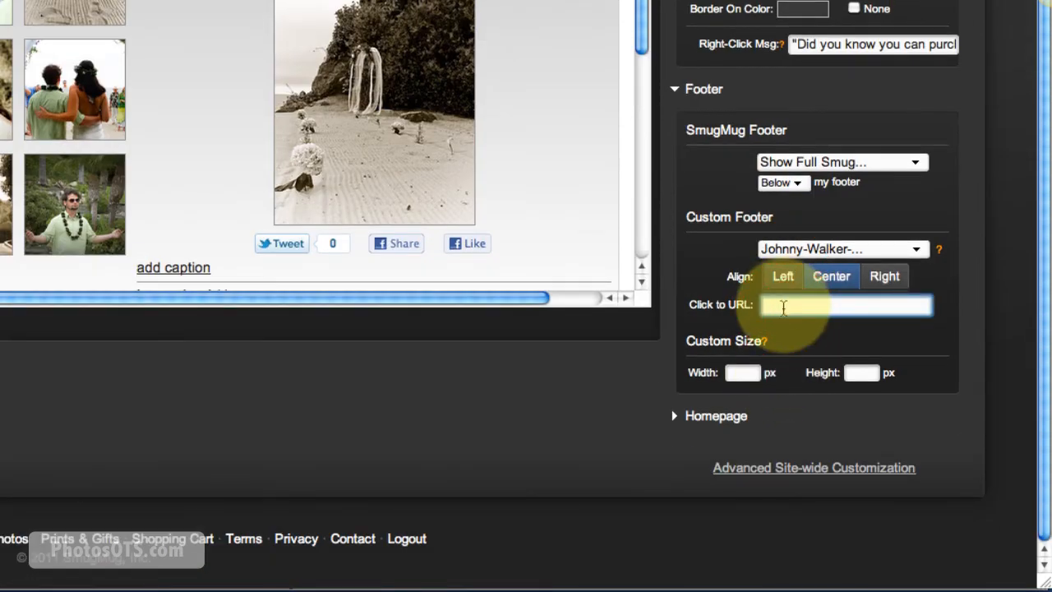
pyautogui.write('hotography2.smugmug.com/')
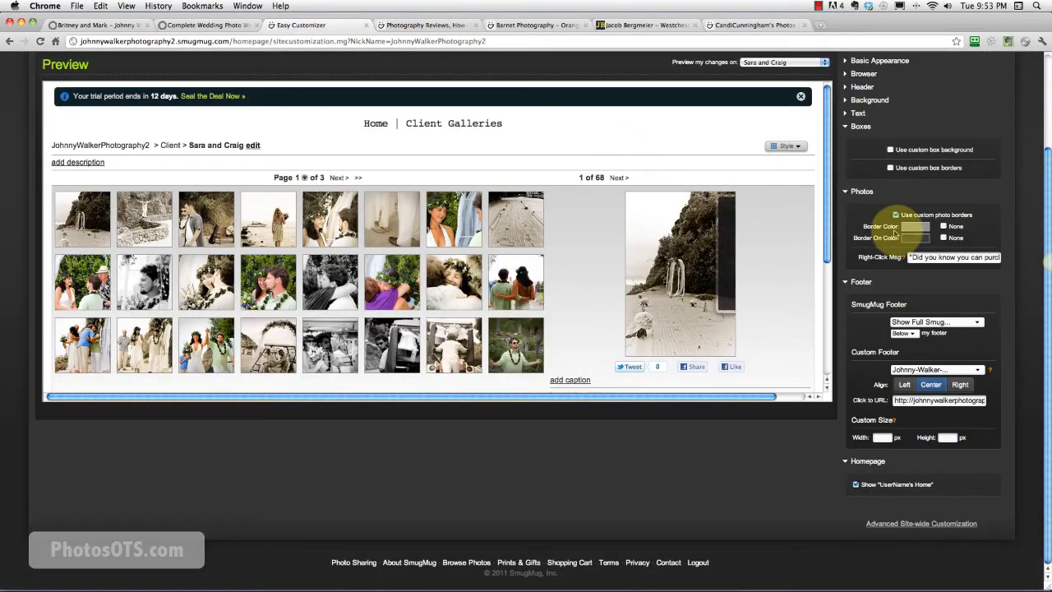
# - Publish the customizations and confirm with OK
pyautogui.rightClick(592, 91)
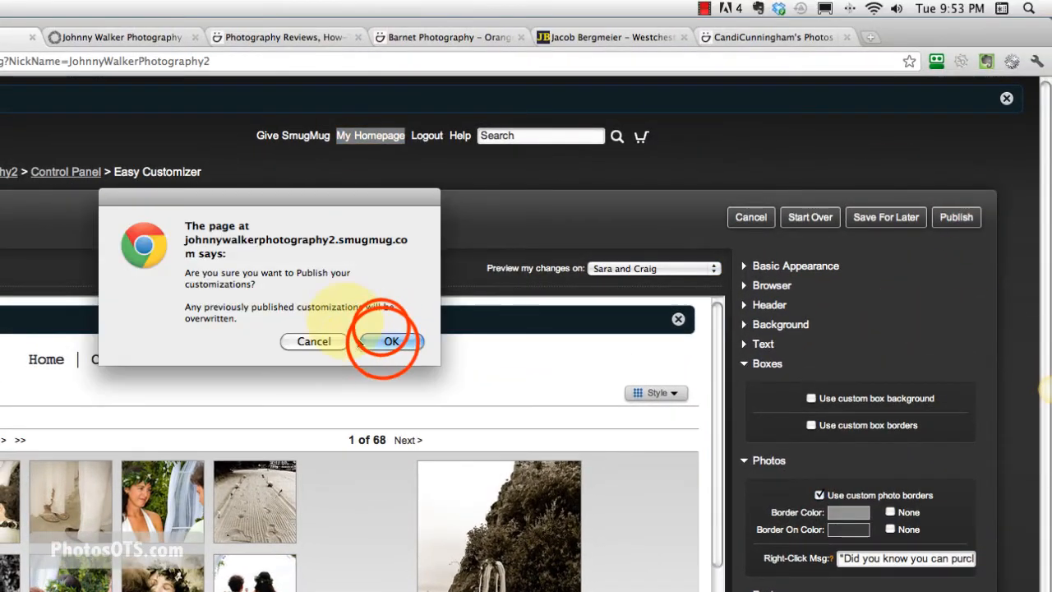
pyautogui.click(391, 341)
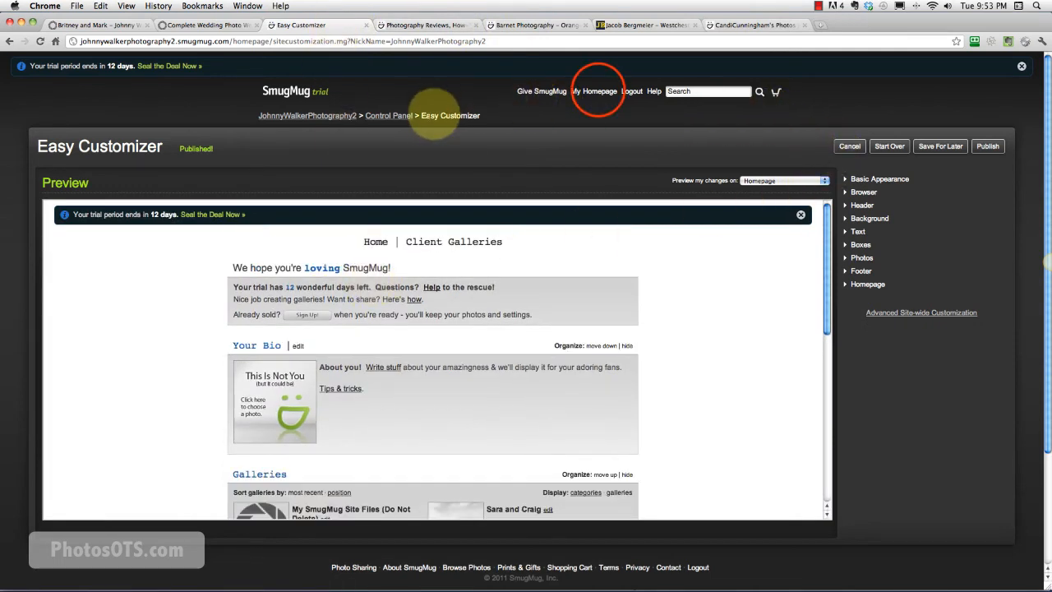
# - Open My Homepage, scroll to check the footer banner, then open a gallery
pyautogui.click(594, 90)
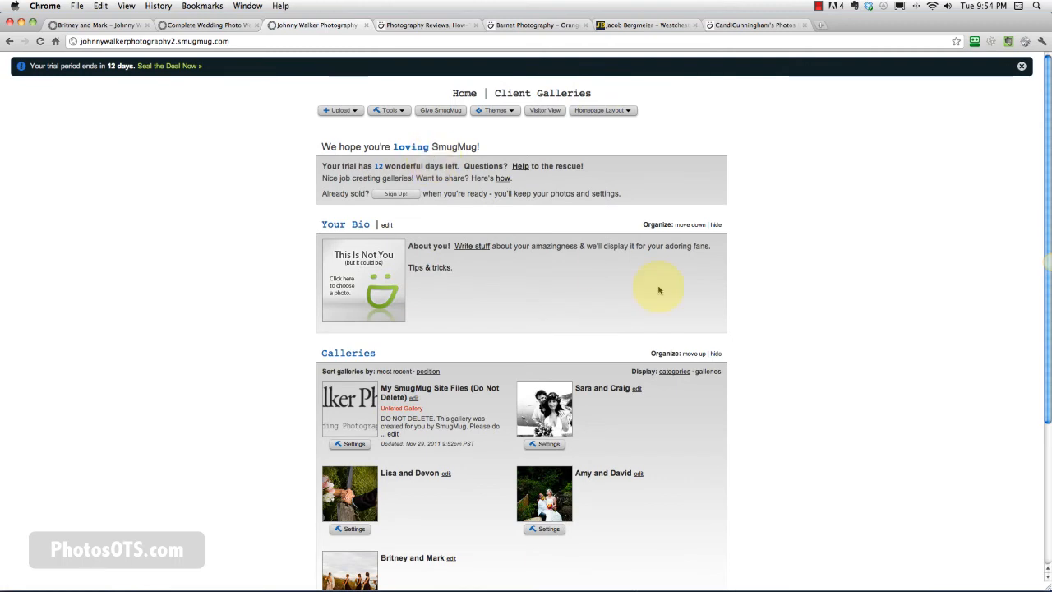
pyautogui.scroll(-3)
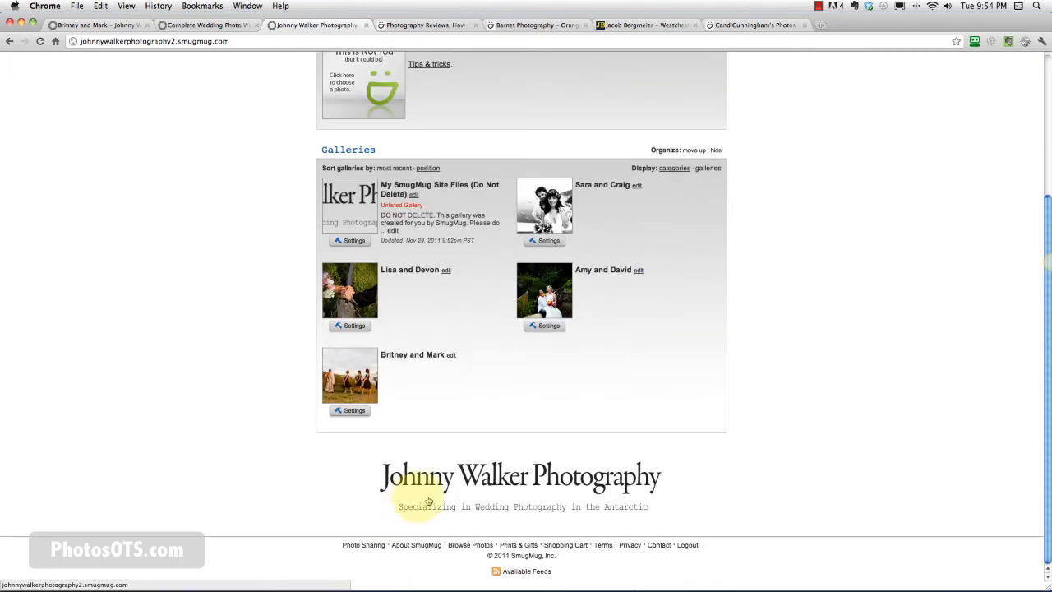
pyautogui.moveTo(564, 523)
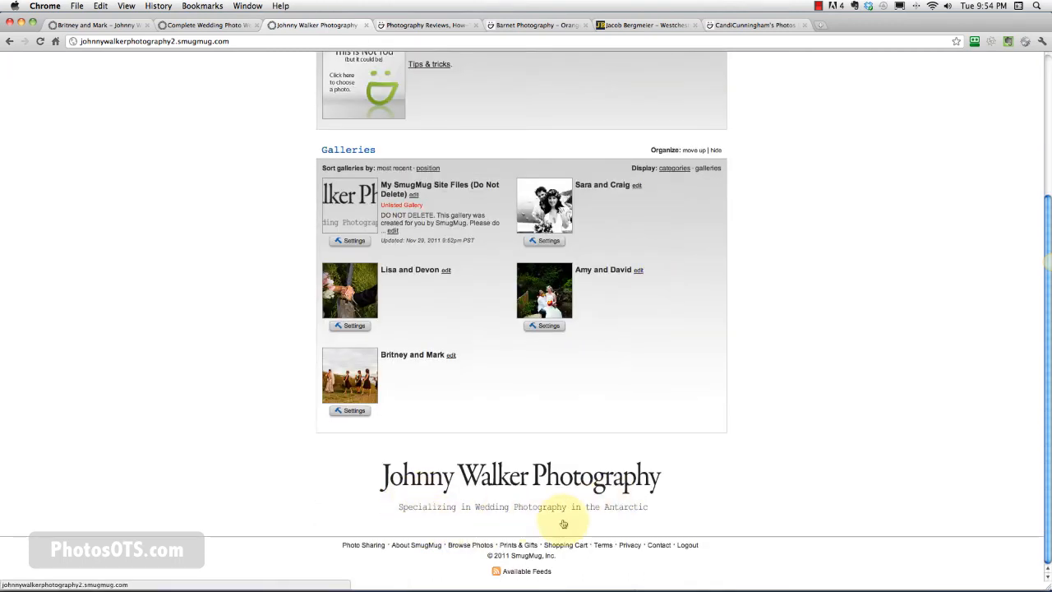
pyautogui.scroll(3)
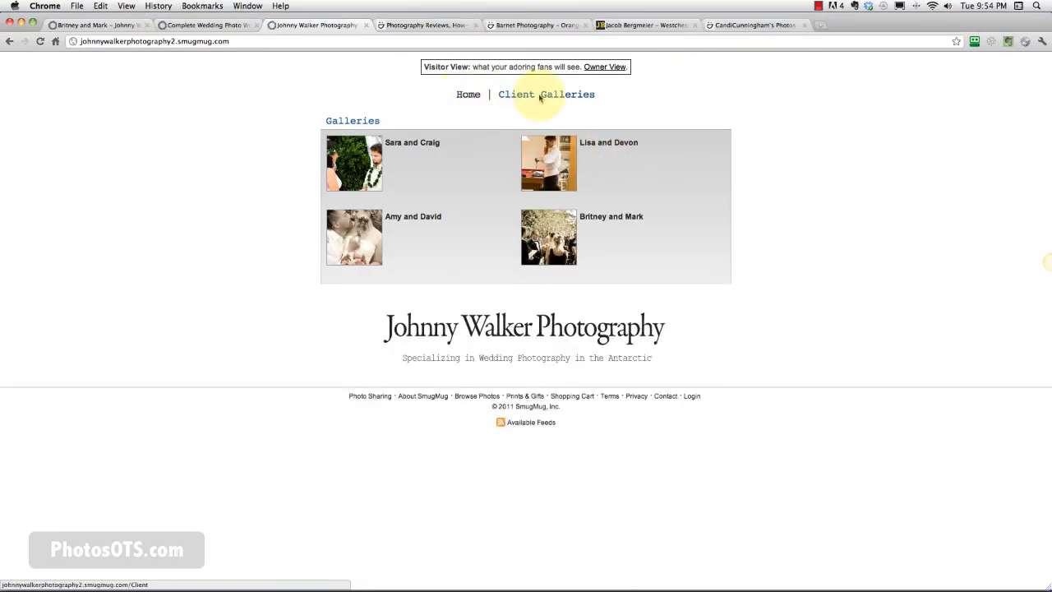
pyautogui.click(548, 237)
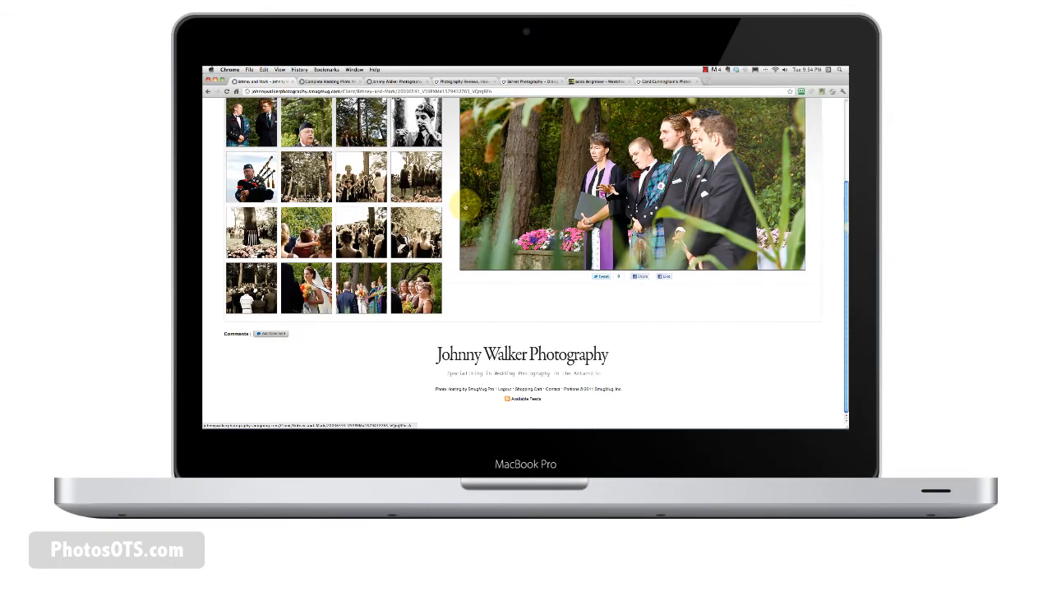
# - Scroll up the gallery page and return to the visitor view of Client Galleries
pyautogui.scroll(3)
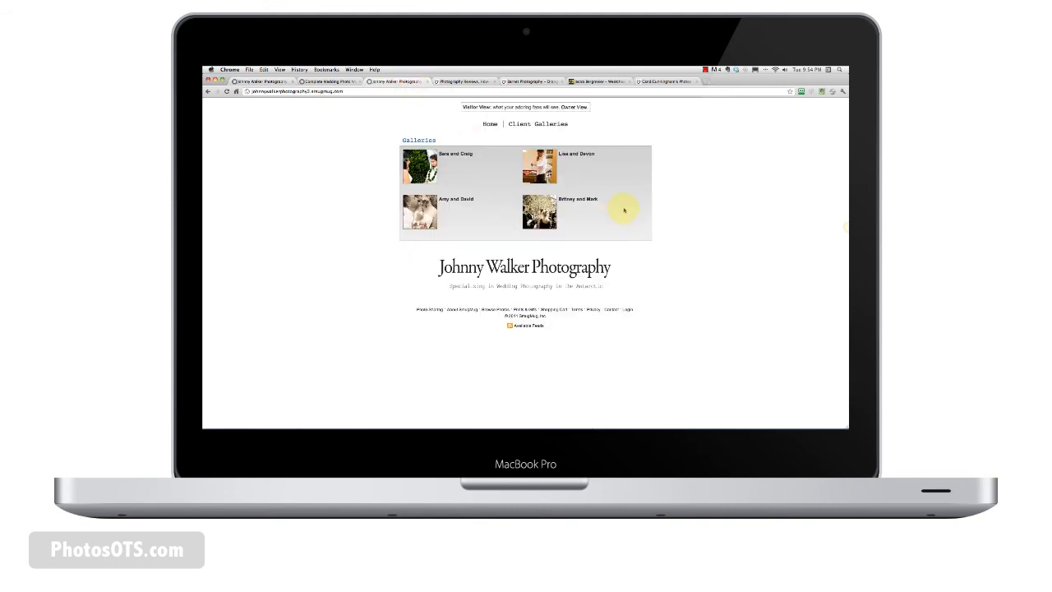
pyautogui.moveTo(644, 187)
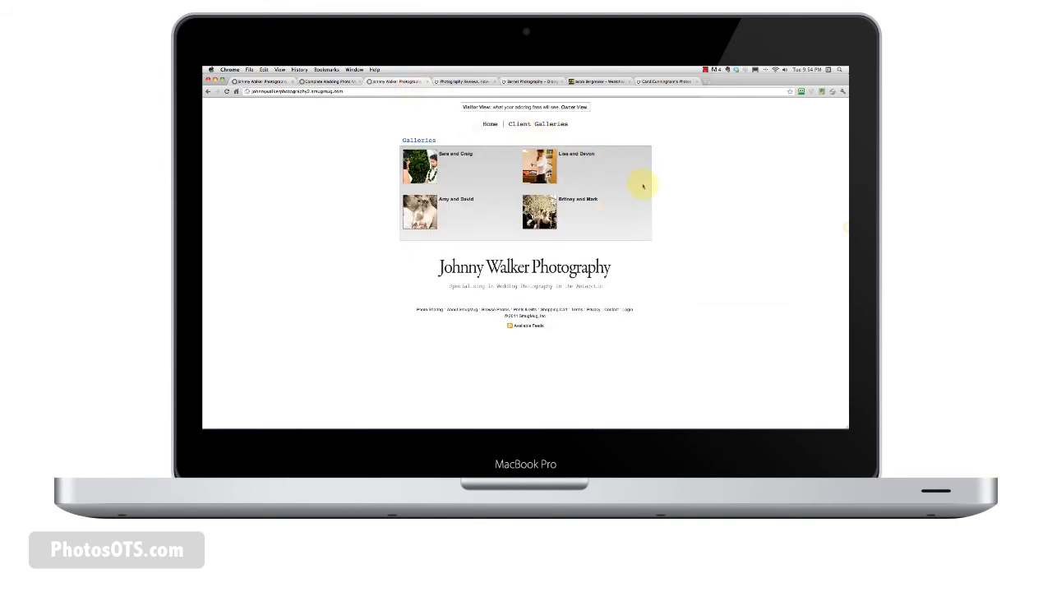